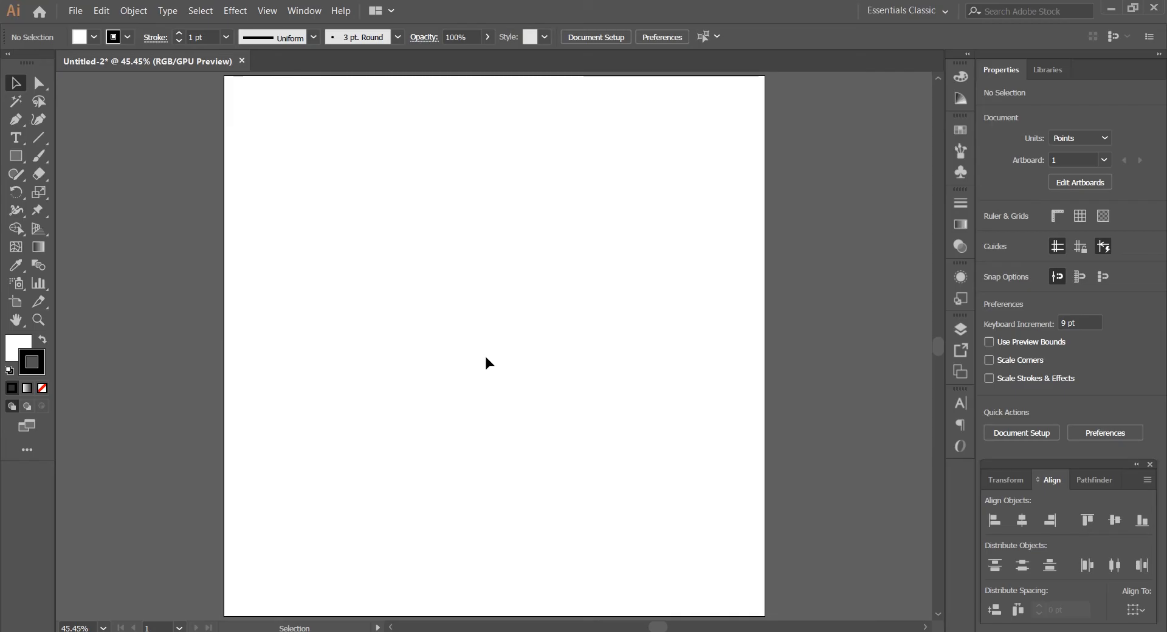
mouse_move(121, 145)
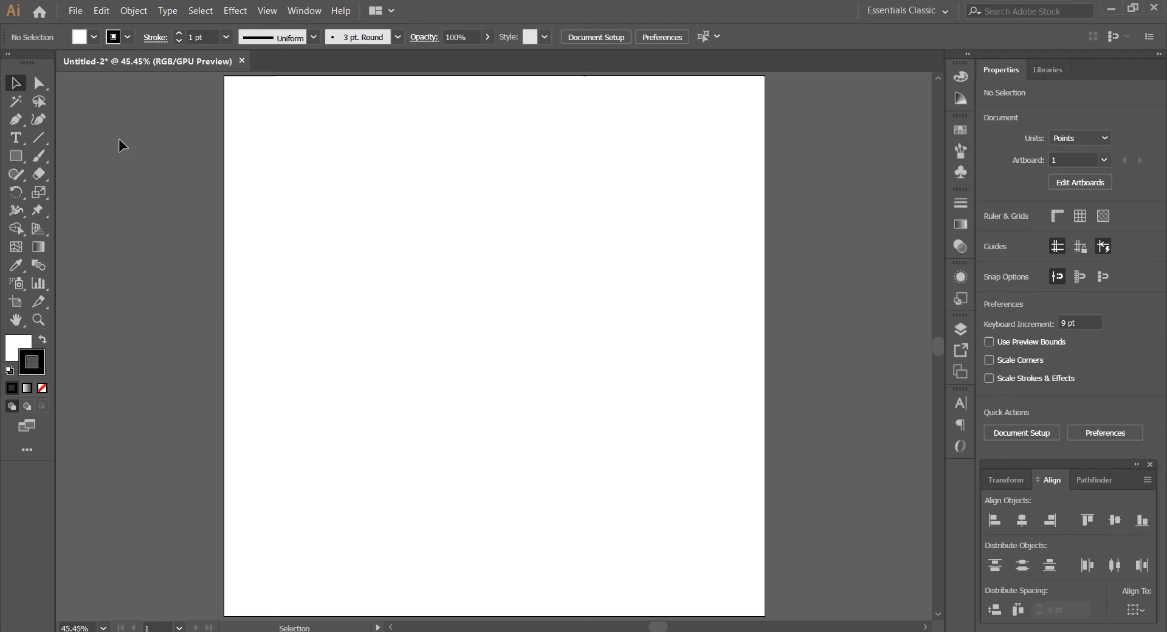
mouse_move(16, 137)
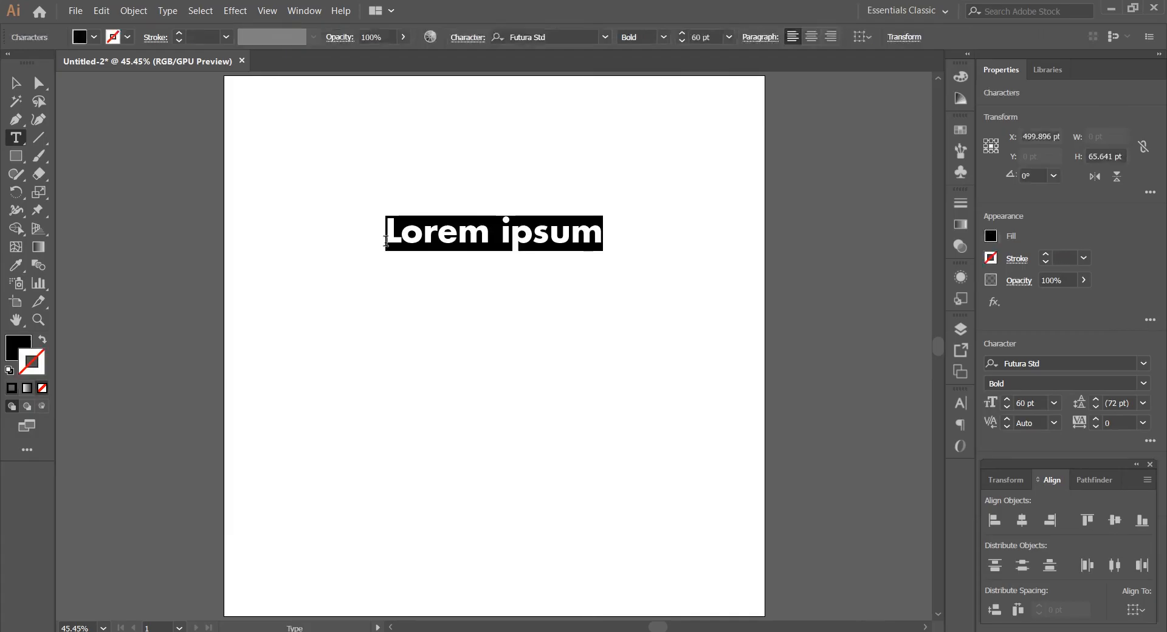
Step: Replace the Lorem ipsum placeholder with 'Colored Text' in 60 pt Futura Std Bold
click(465, 331)
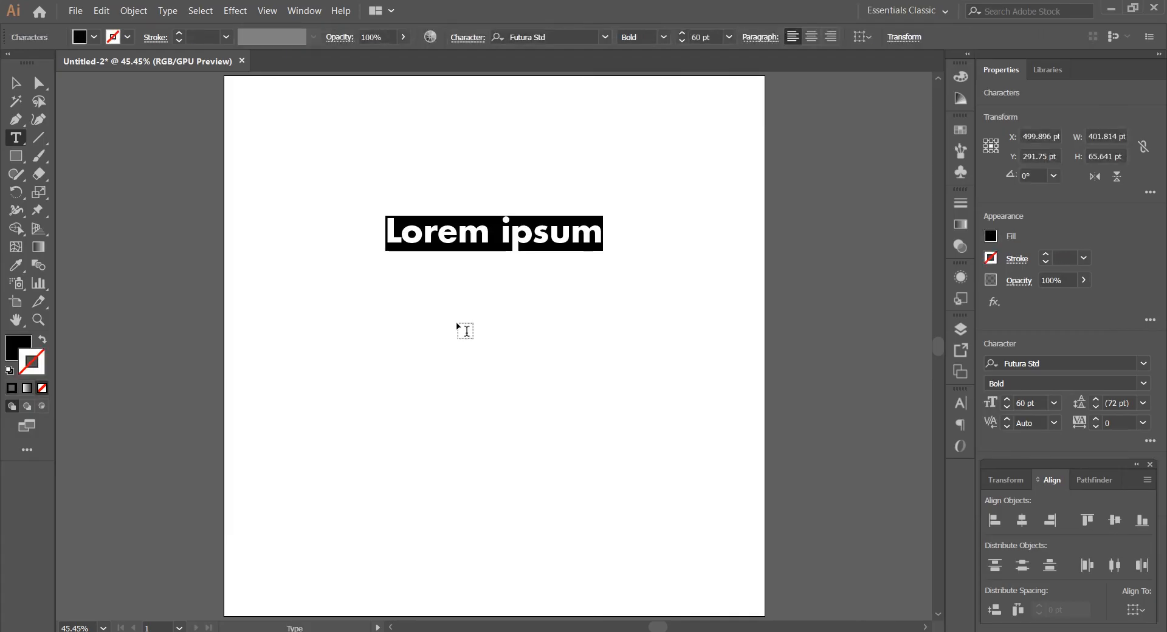
mouse_move(464, 330)
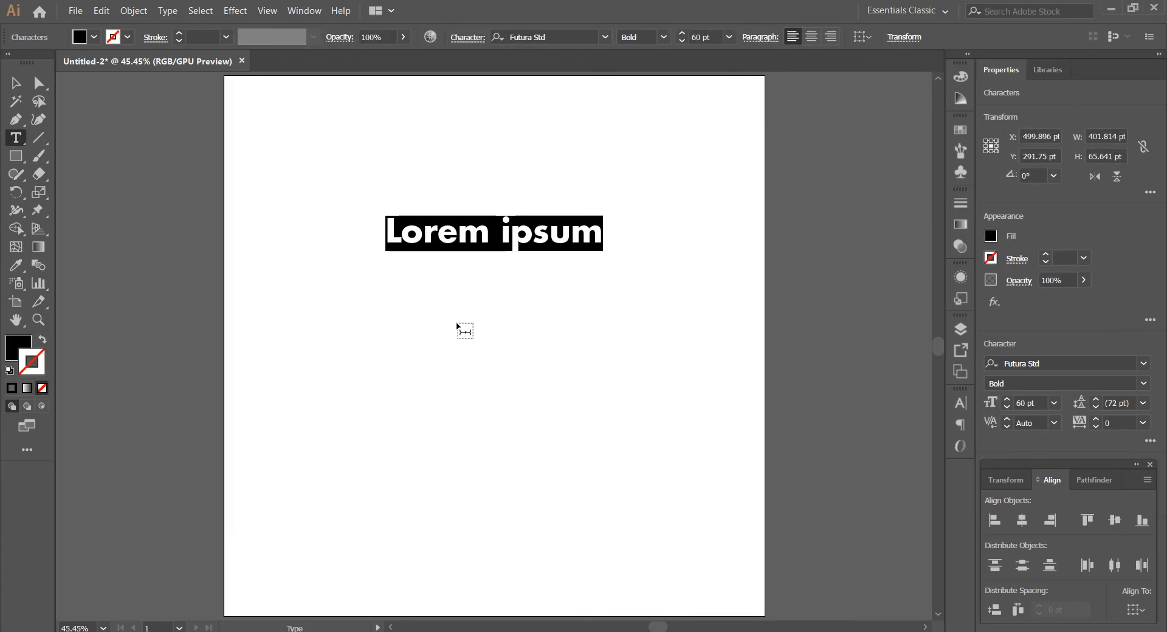
text(Colore)
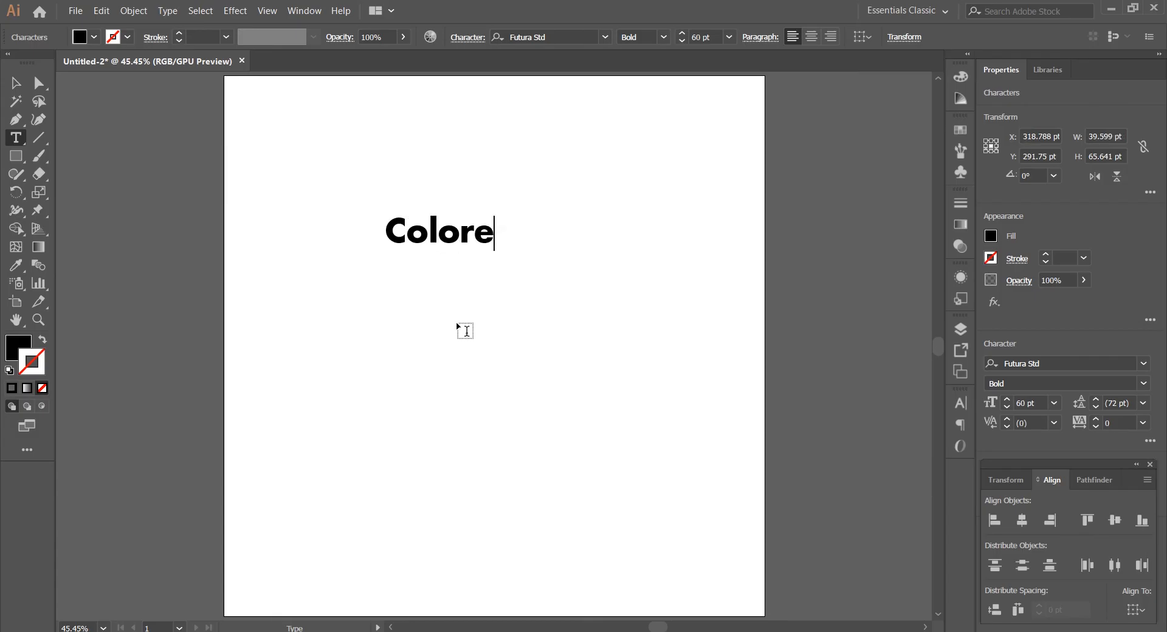
text(d Te)
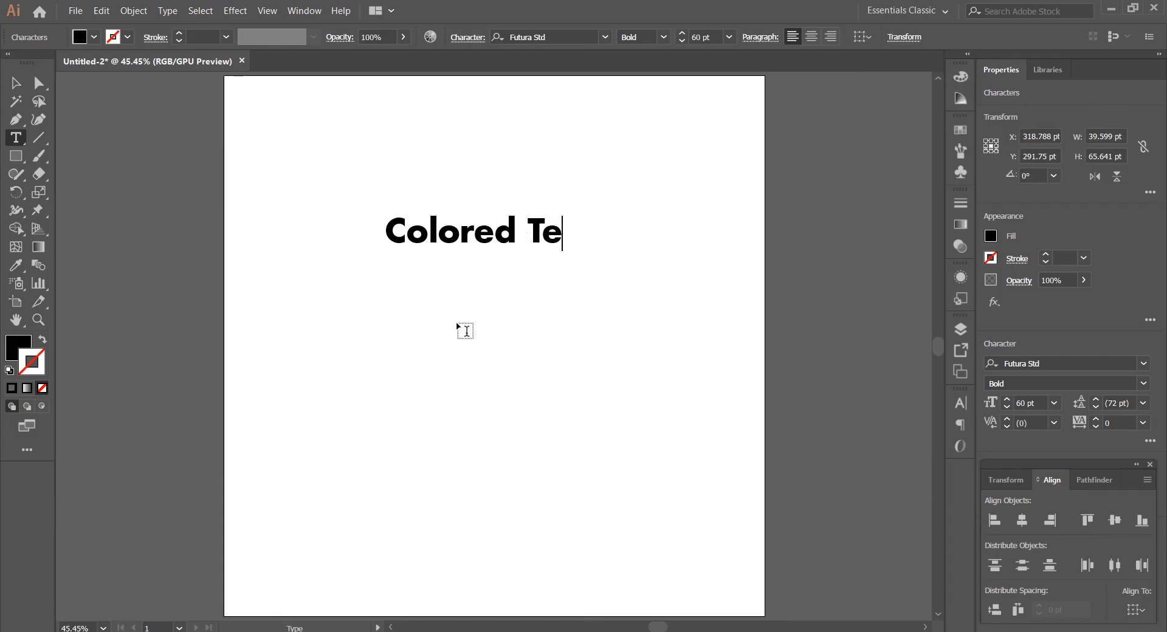
text(xt)
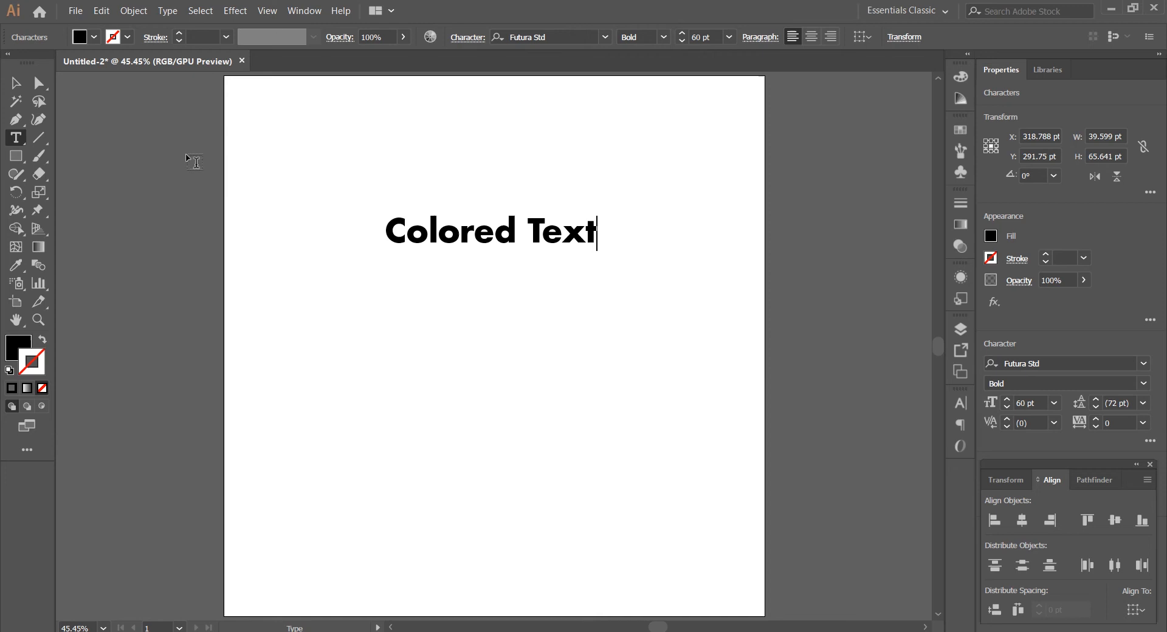
Step: Move the 'Colored Text' object down toward the artboard center, then reselect it
click(15, 82)
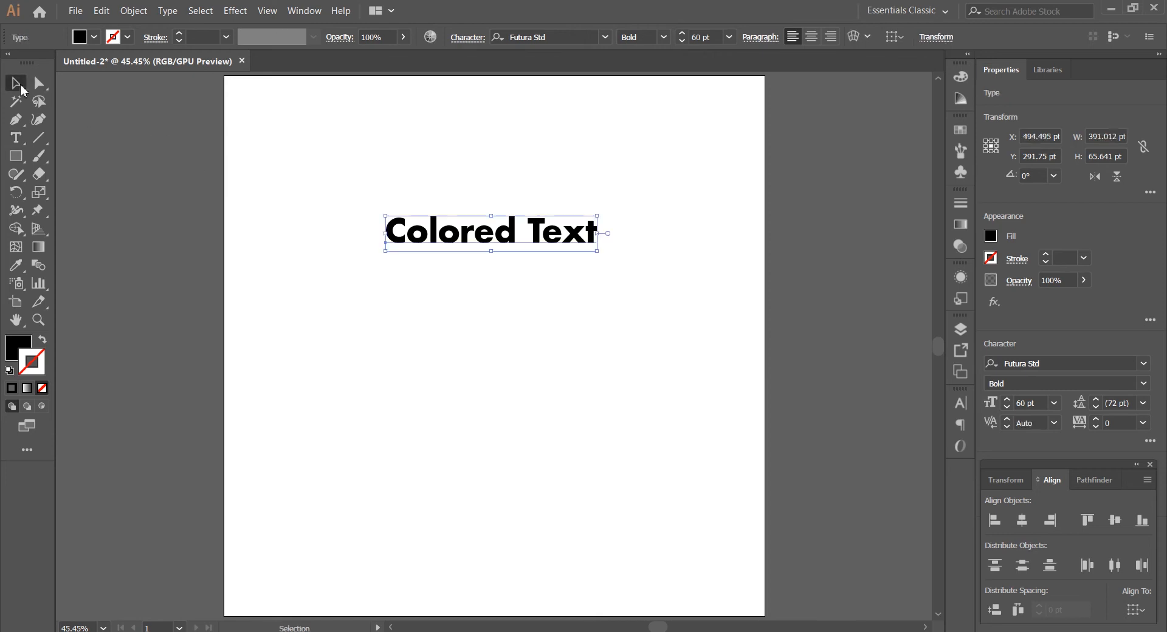
mouse_move(561, 143)
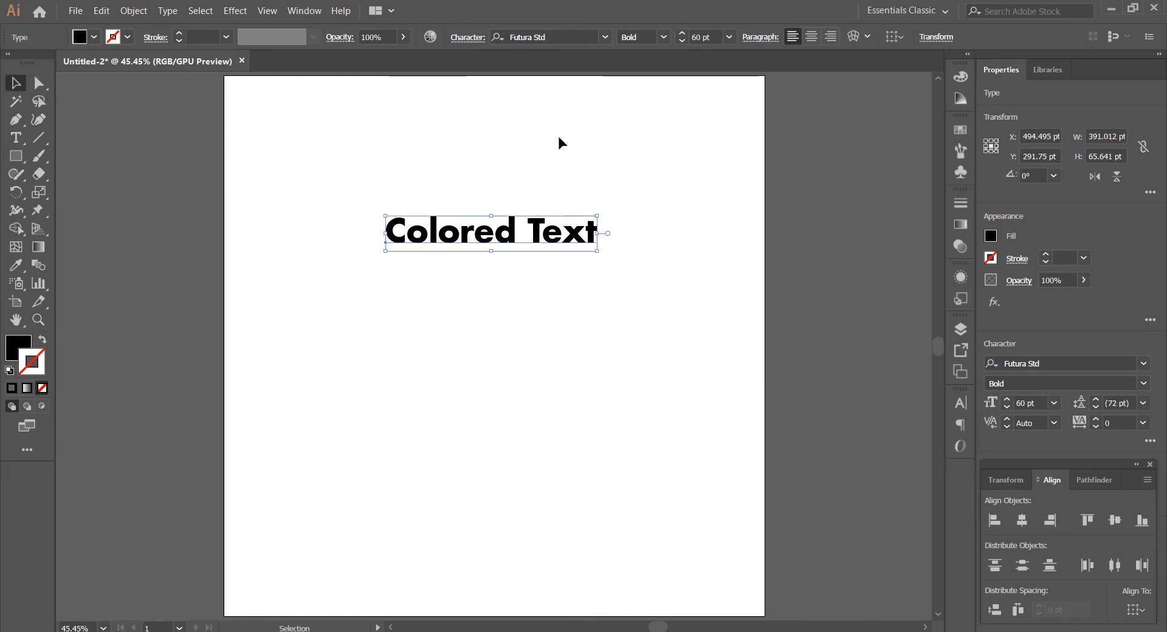
mouse_move(1051, 379)
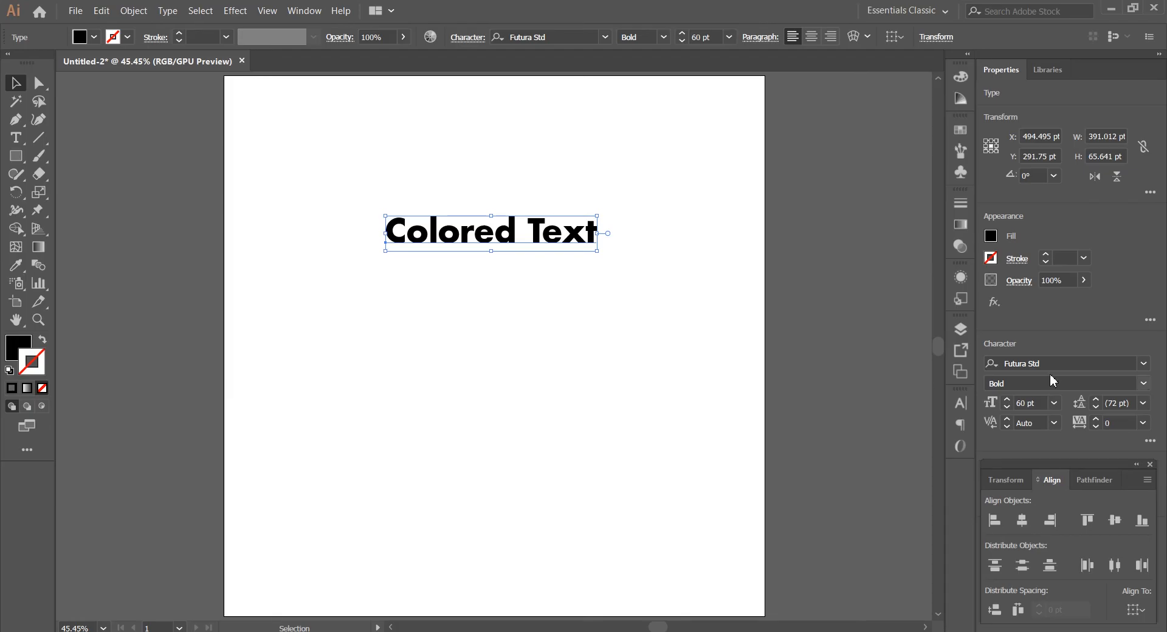
mouse_move(925, 391)
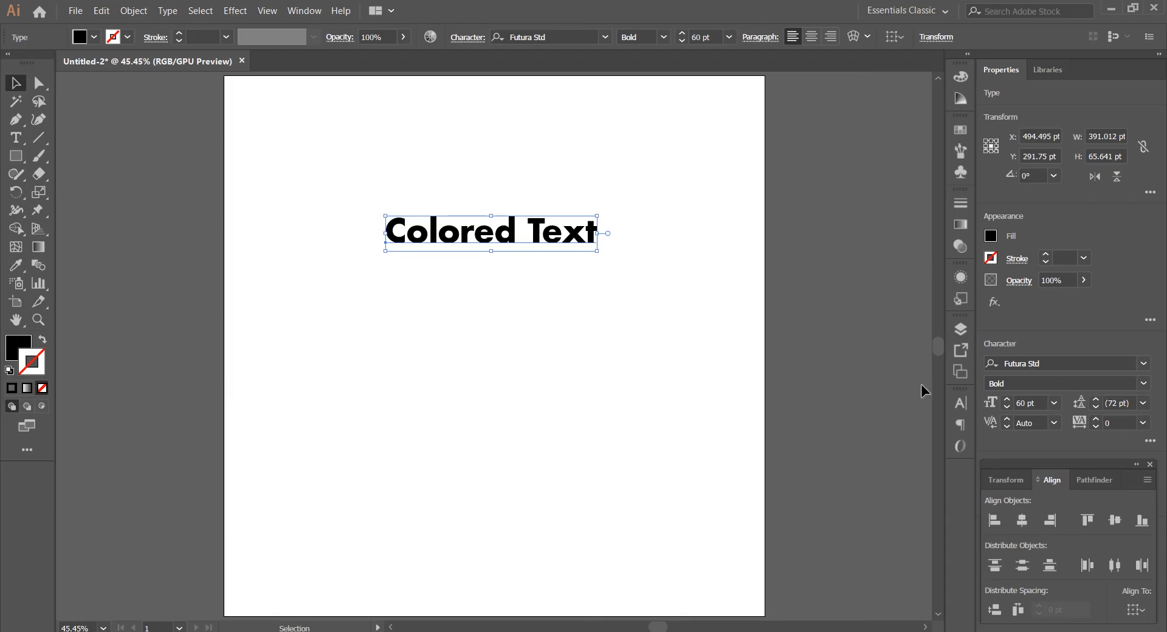
mouse_move(540, 232)
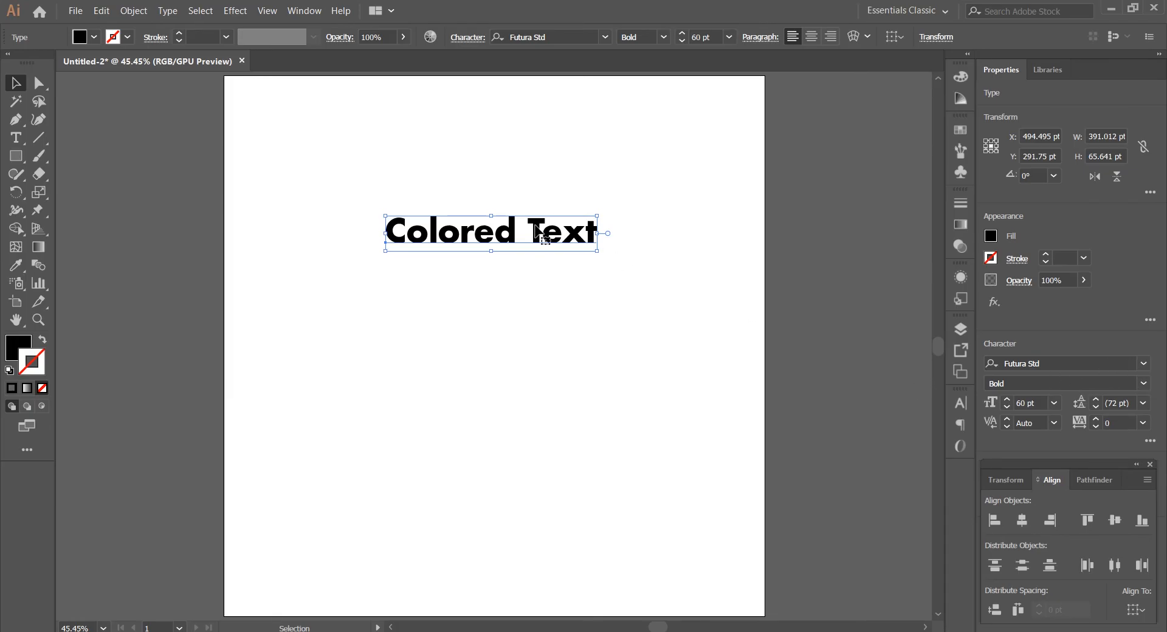
drag(493, 232, 480, 285)
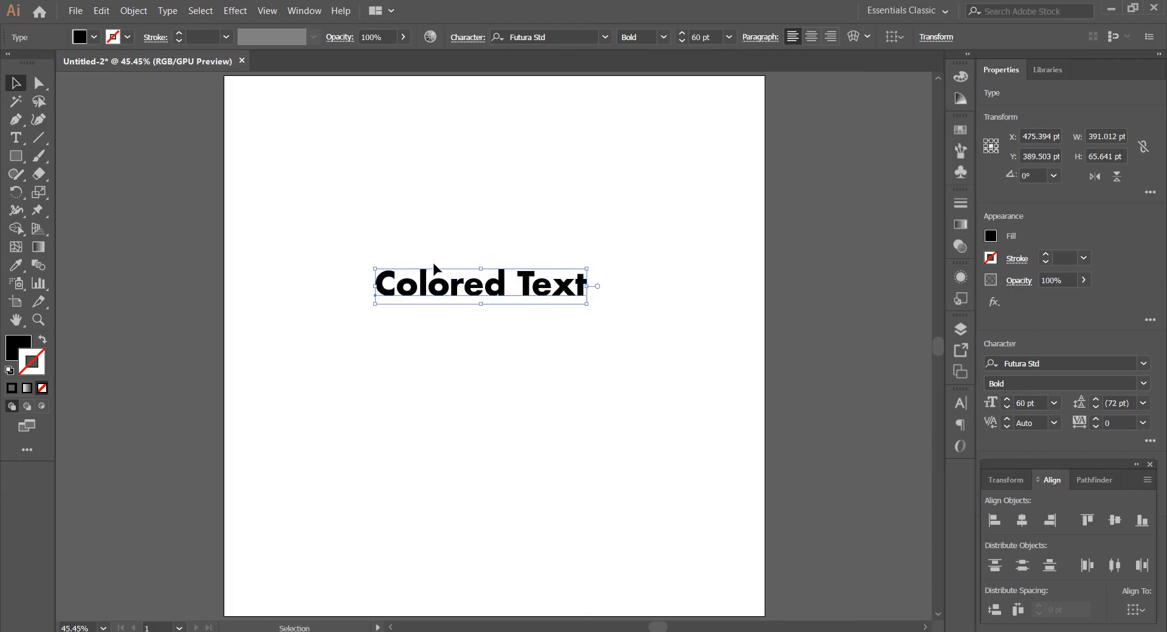
click(359, 244)
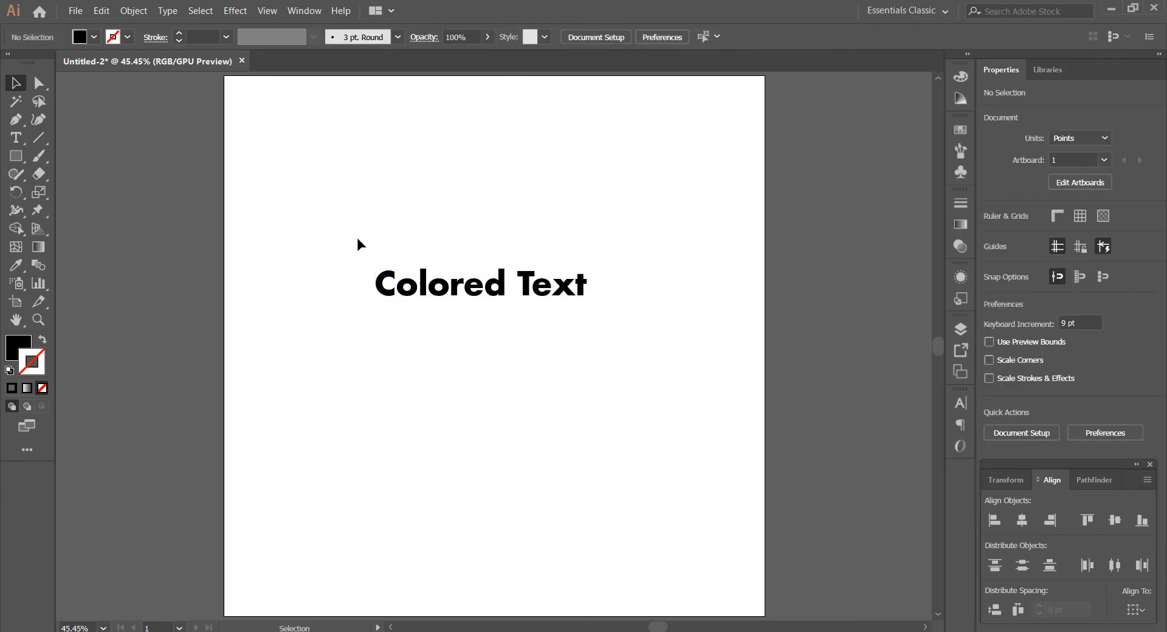
click(481, 282)
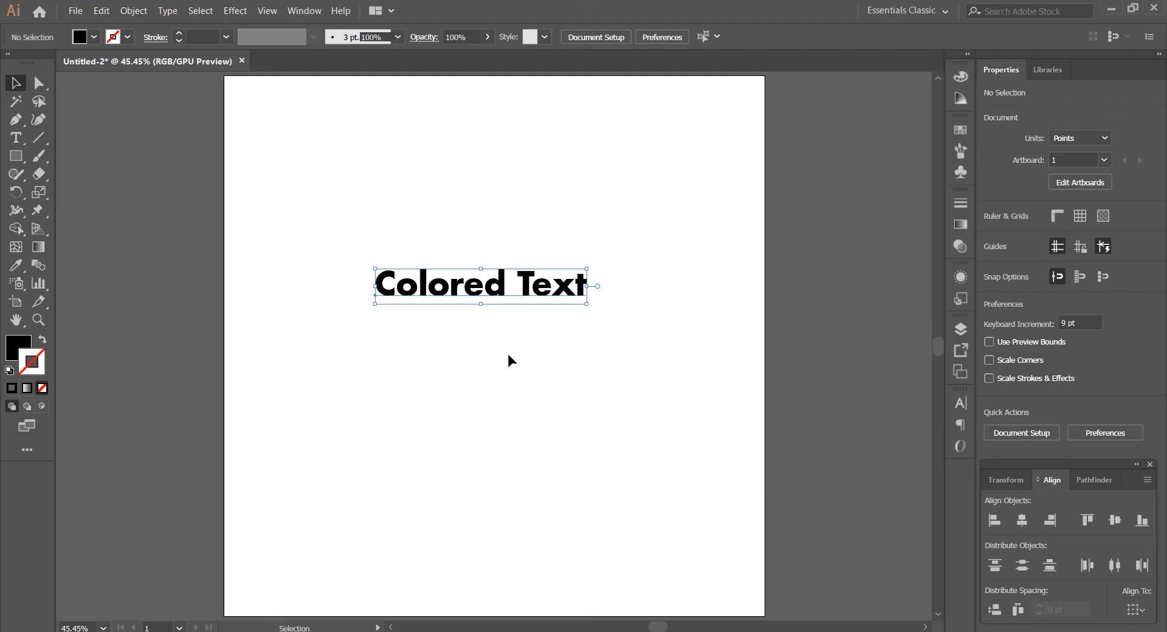
Step: Open the Color Picker on the selected text's black (000000) fill
click(479, 284)
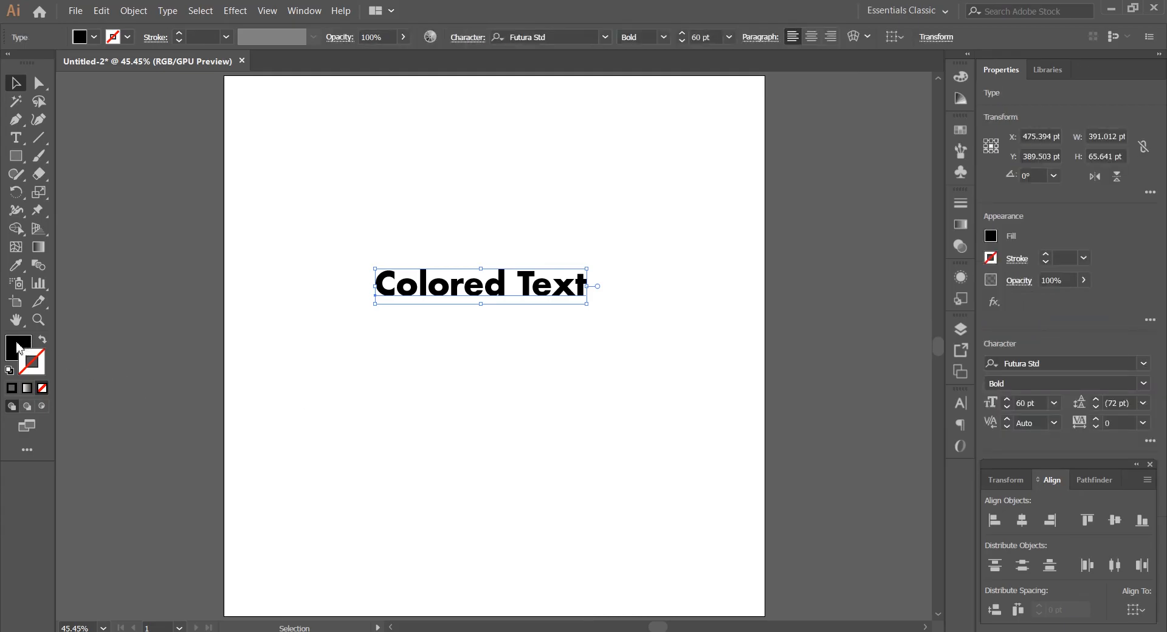
mouse_move(17, 344)
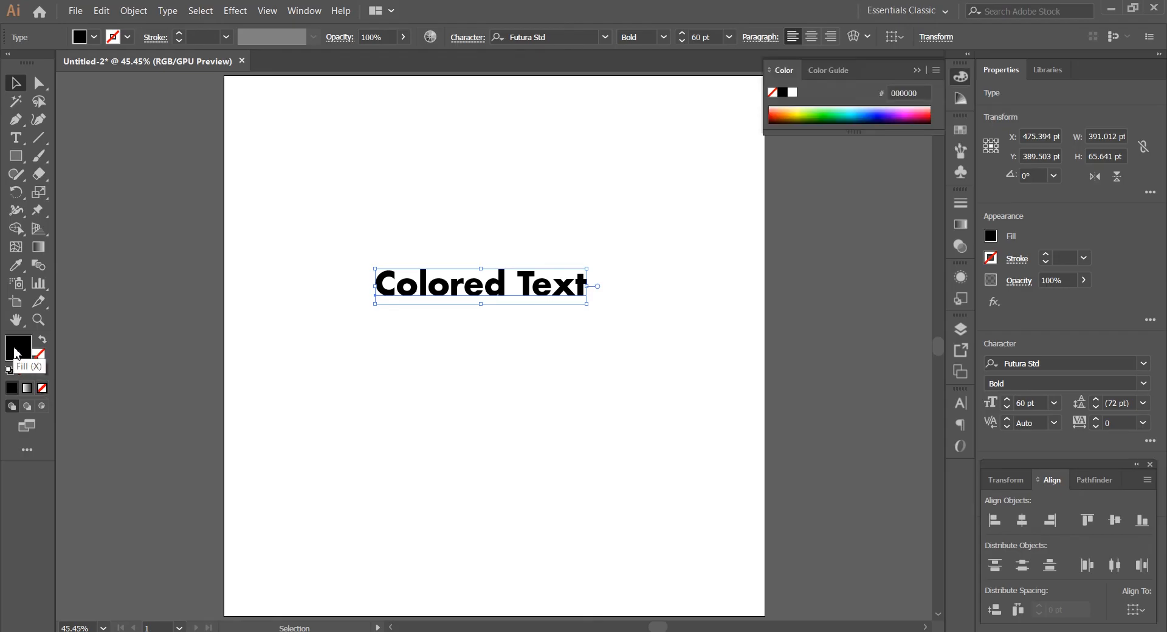
double_click(17, 348)
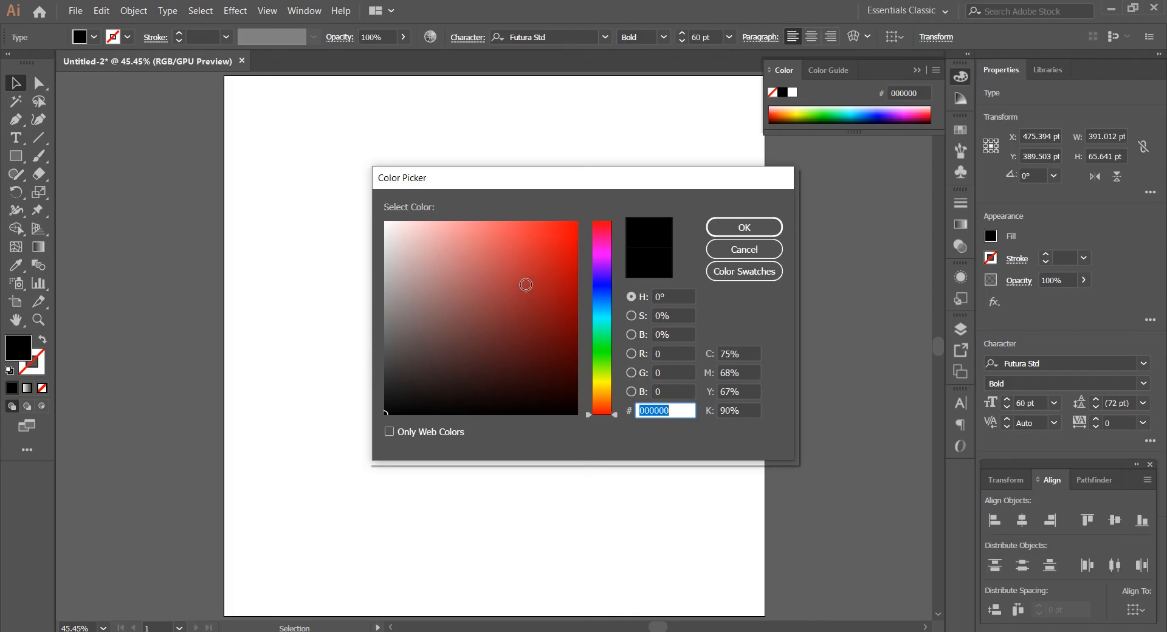
Step: Set the hue to blue-violet and apply fill color #684CF2 to the text
click(417, 377)
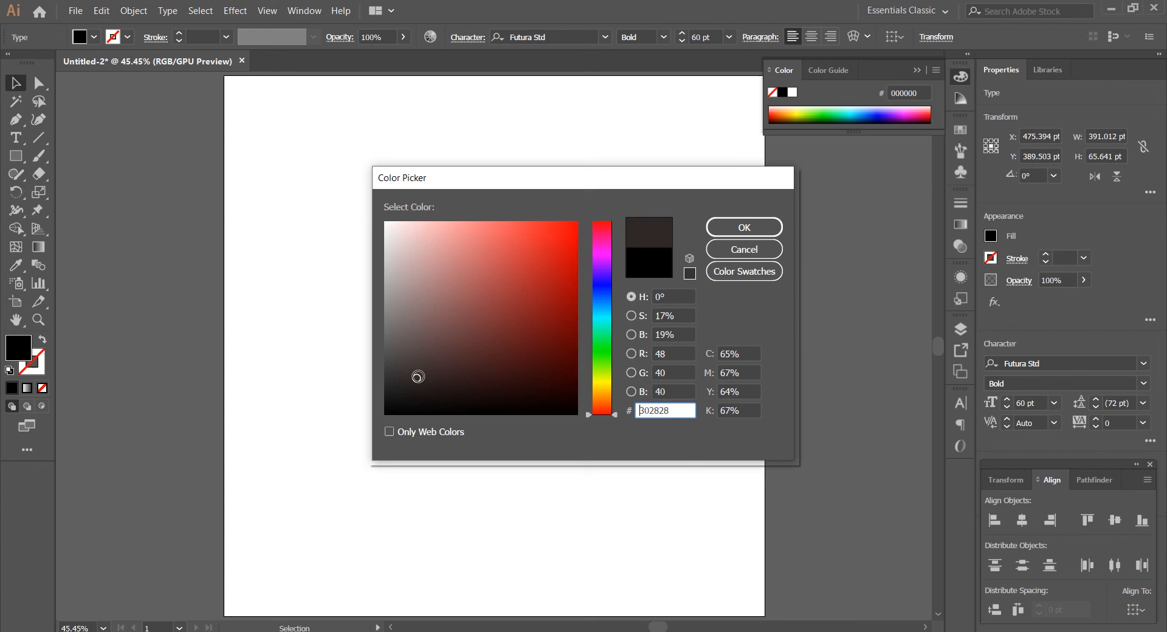
click(490, 226)
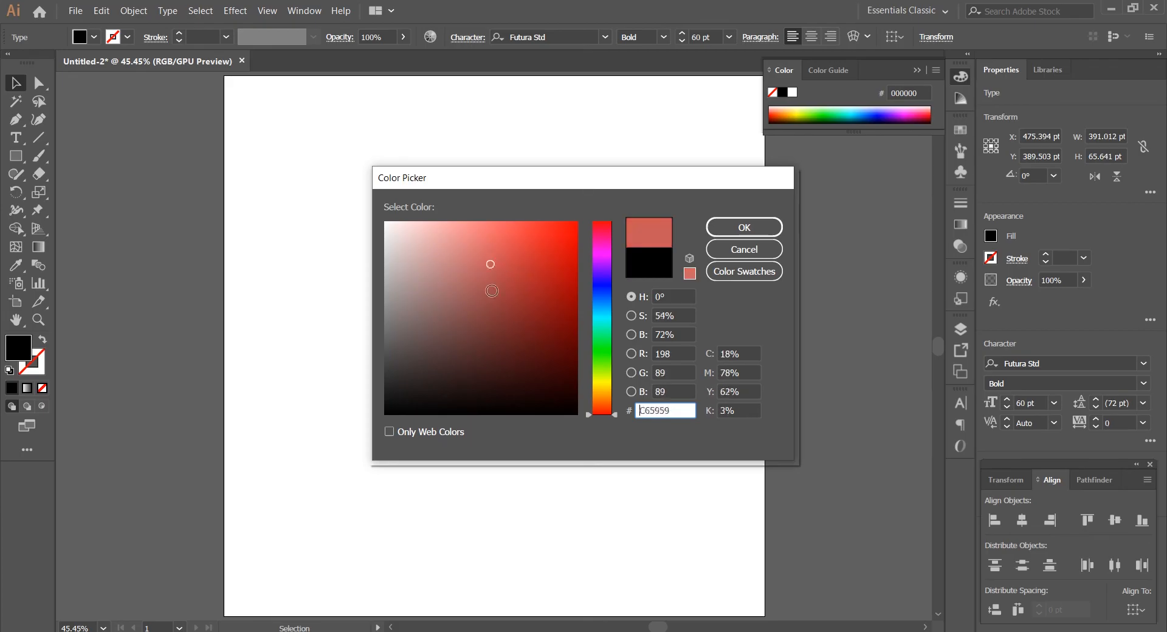
click(513, 282)
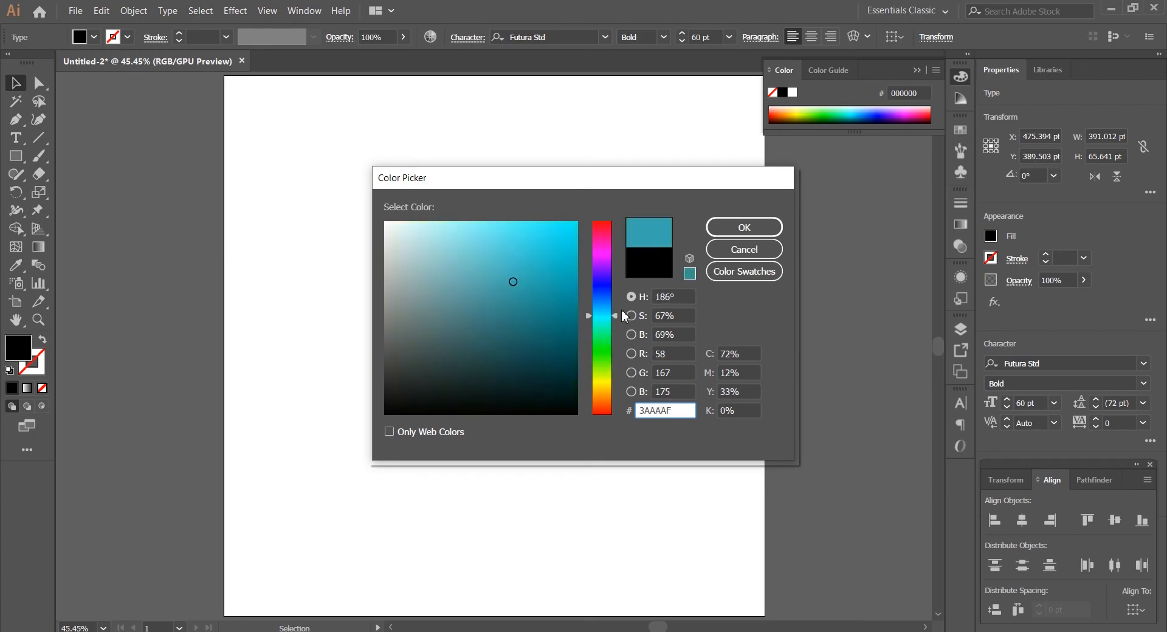
drag(601, 316, 601, 283)
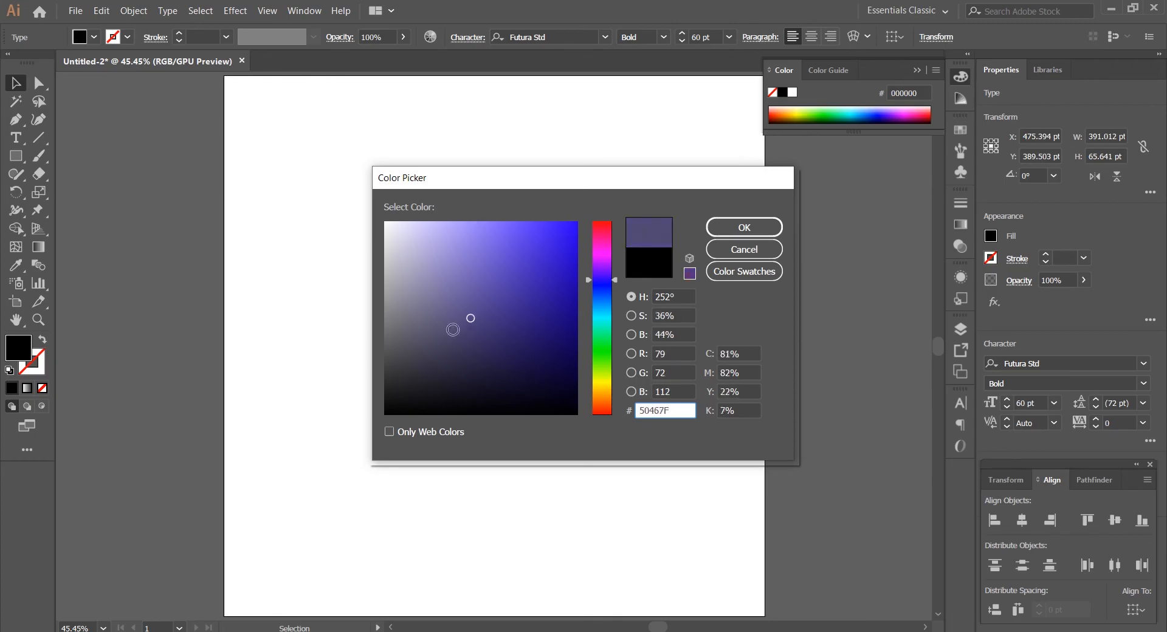
click(385, 225)
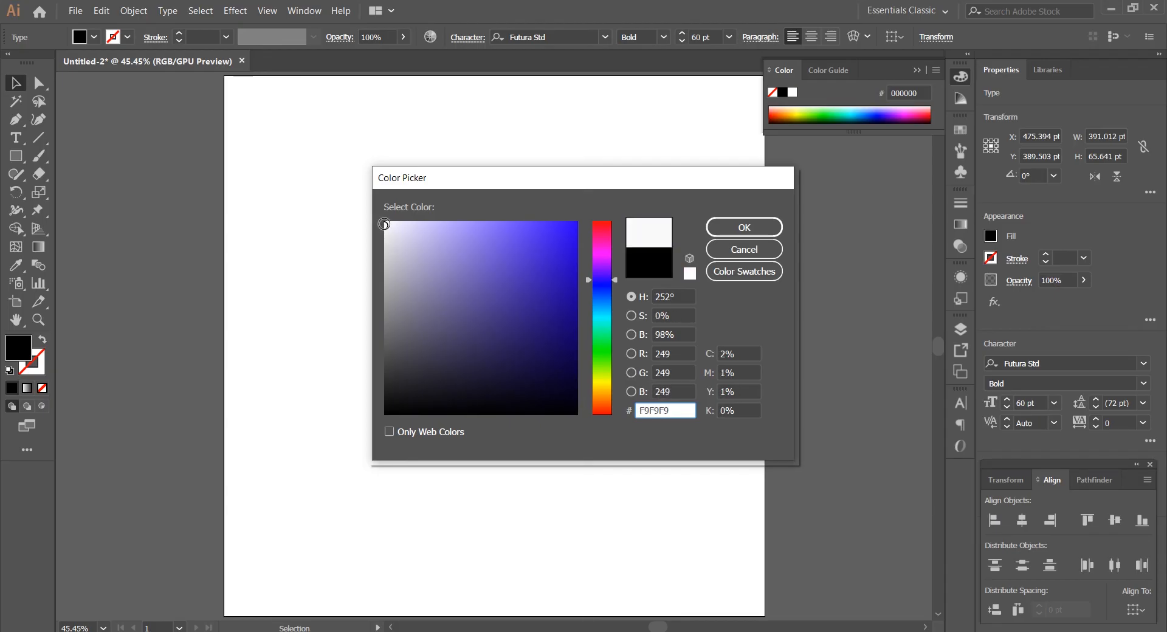
click(505, 230)
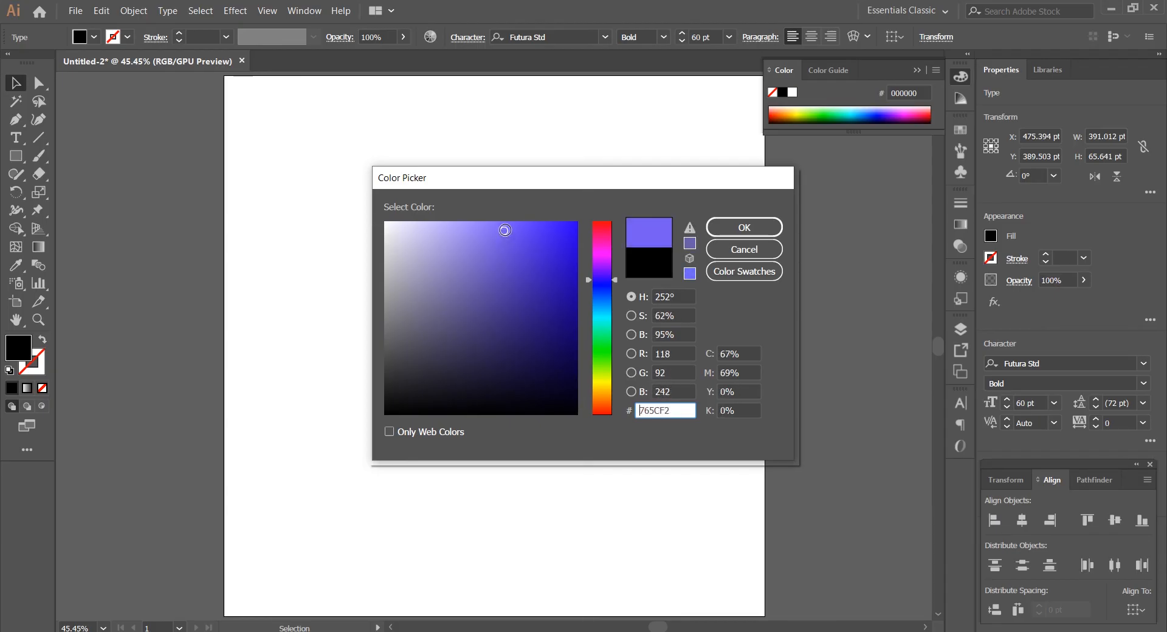
click(518, 228)
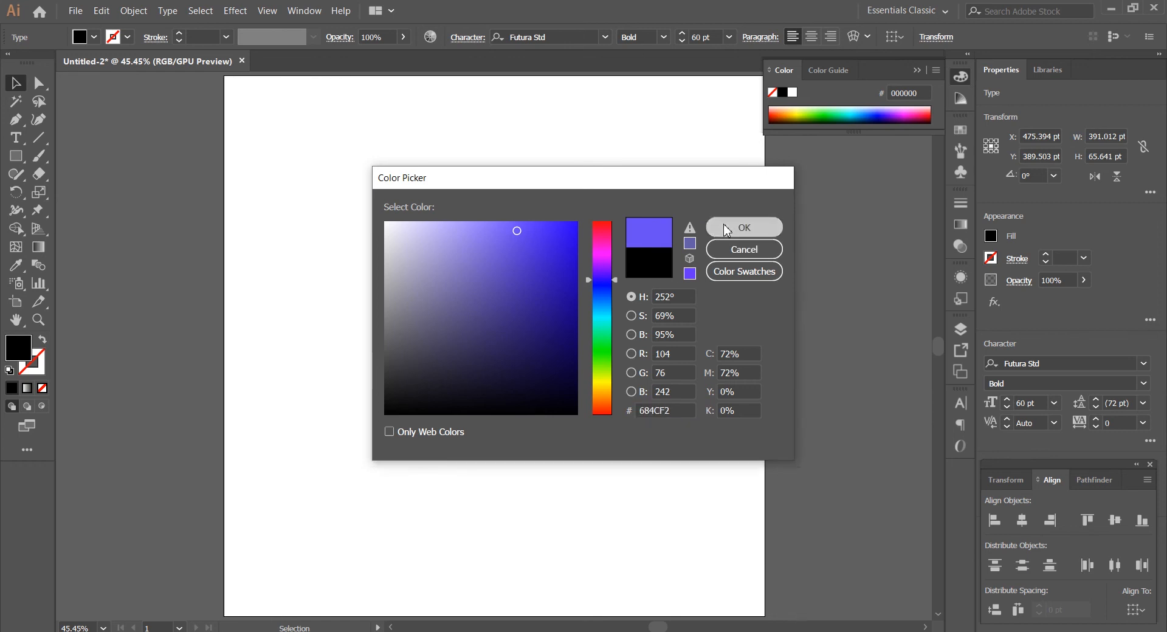
click(743, 228)
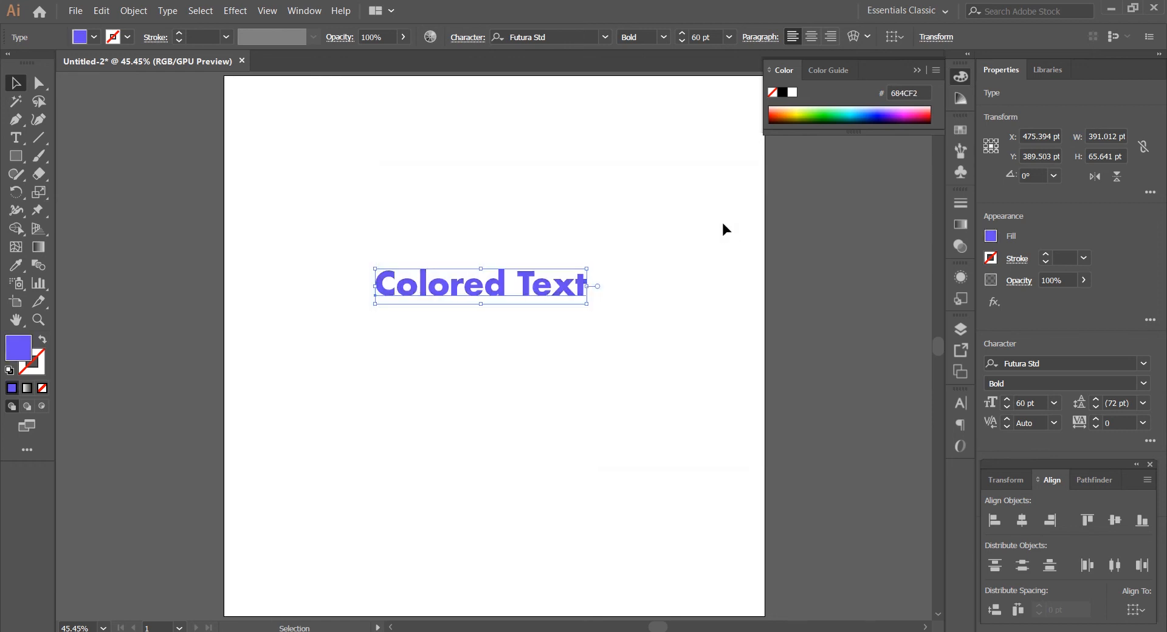
mouse_move(522, 337)
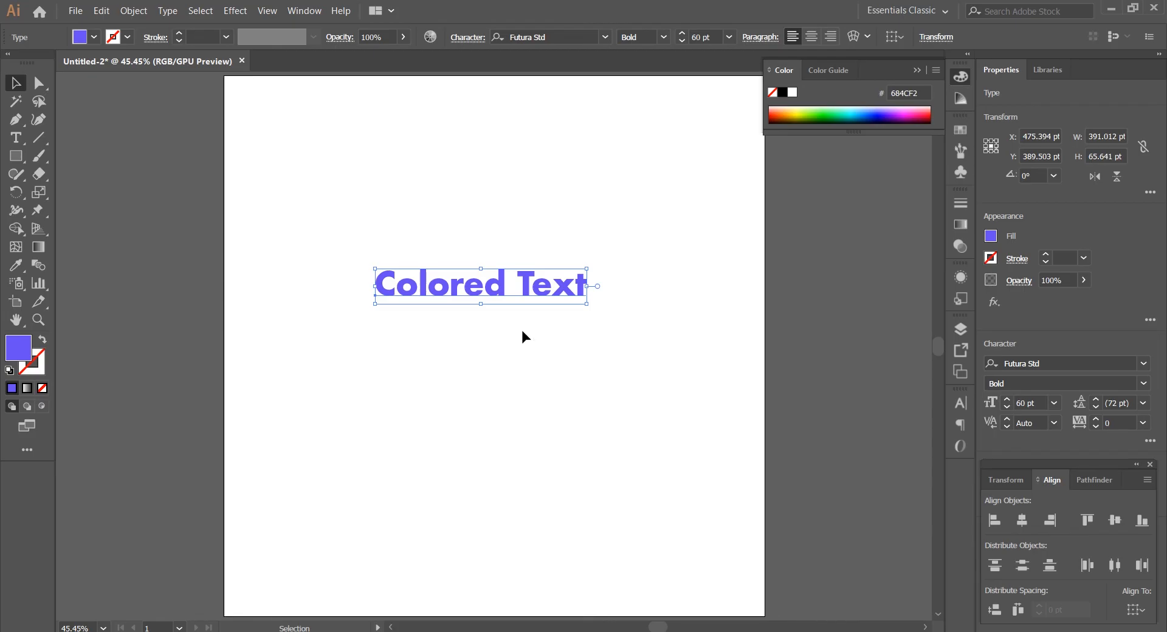